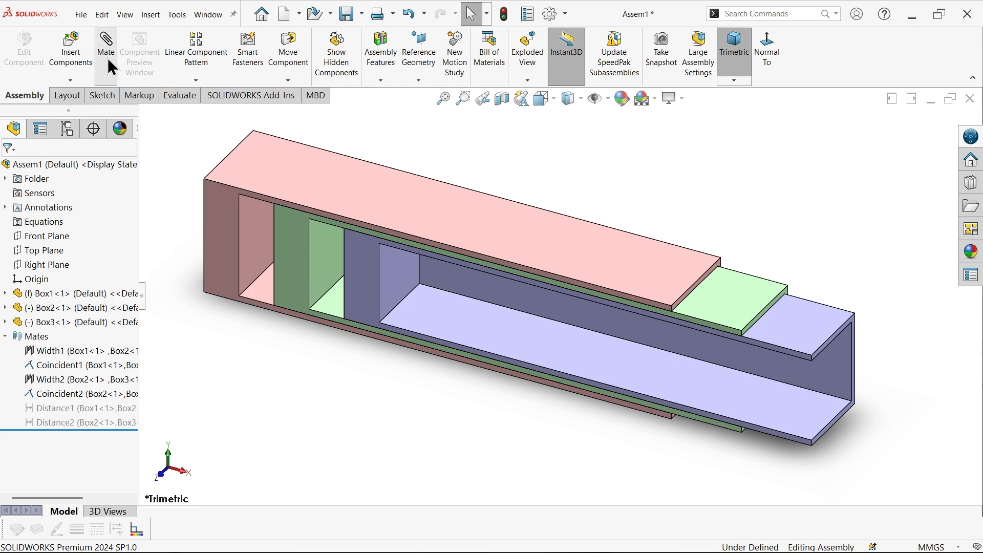
Start a new mate with the Advanced mate types shown, and slide the inner boxes along
left_click(106, 41)
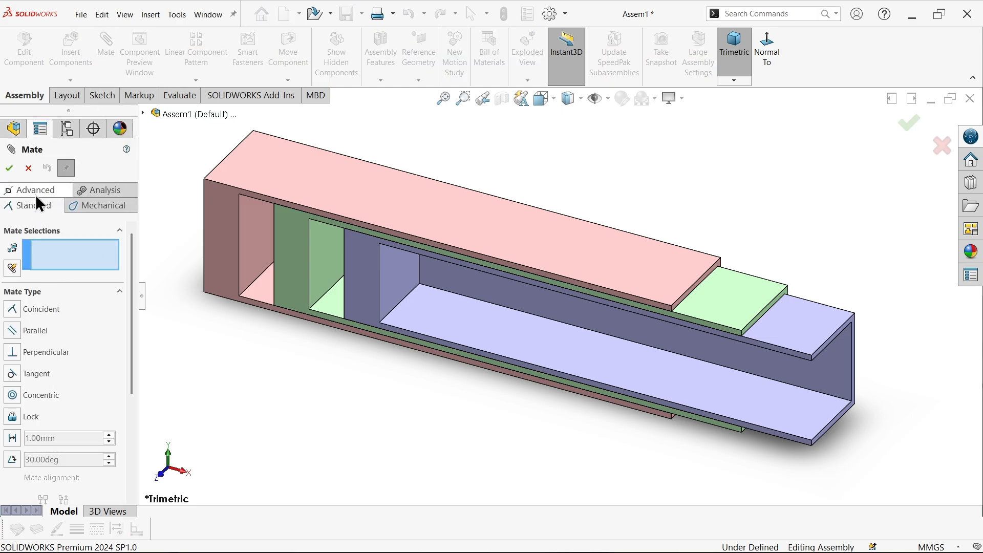
left_click(34, 190)
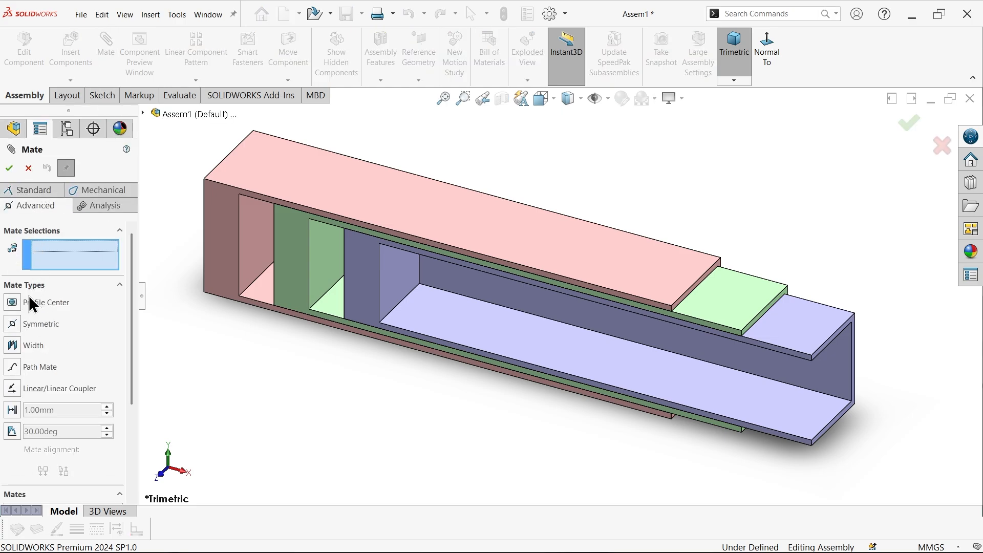
mouse_move(21, 399)
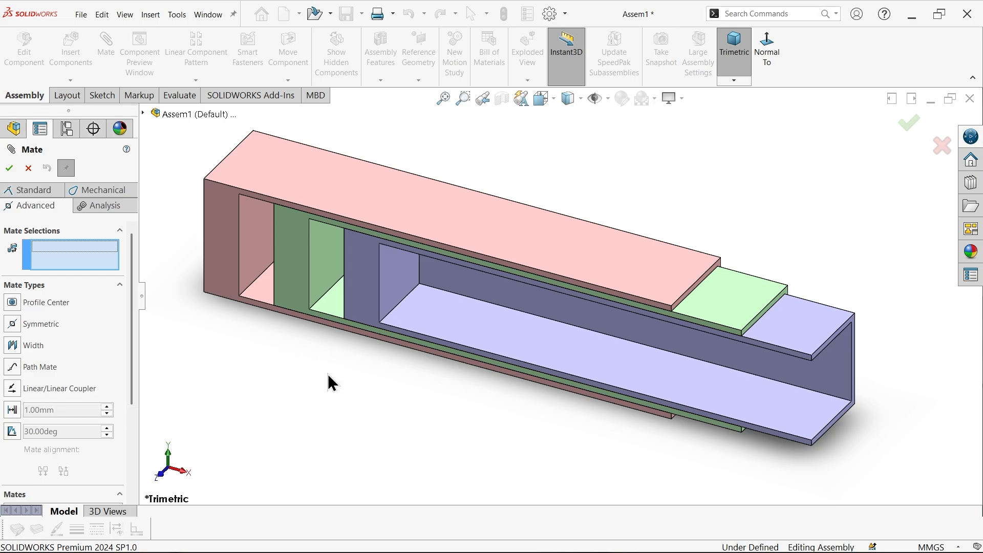
left_click(320, 275)
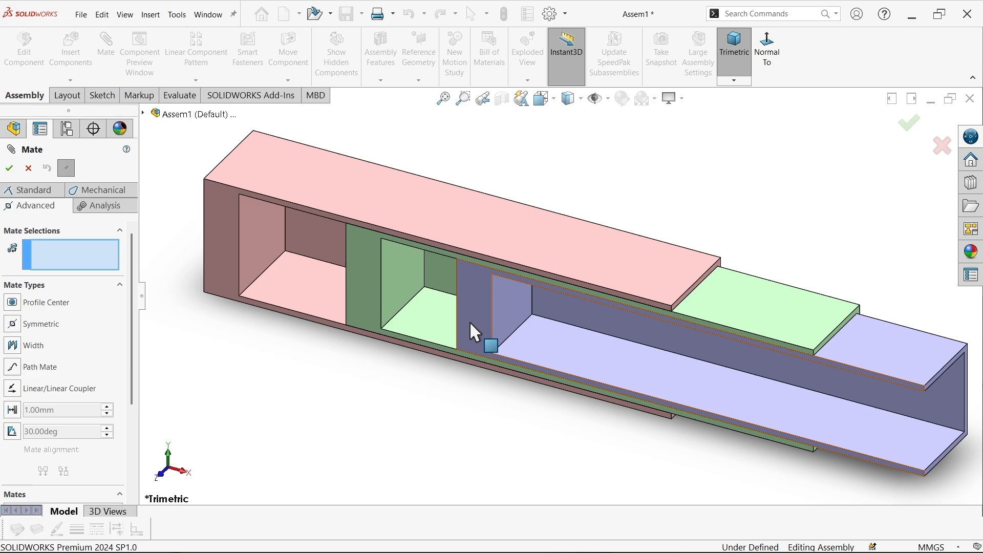
Cancel the mate, then unsuppress and re-suppress the Distance1 and Distance2 mates
left_click(7, 168)
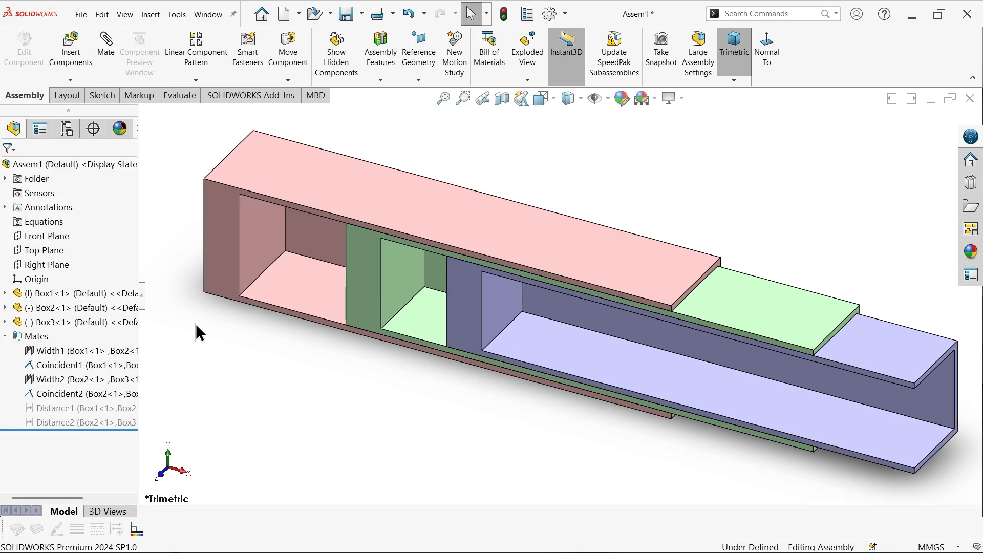
left_click(71, 408)
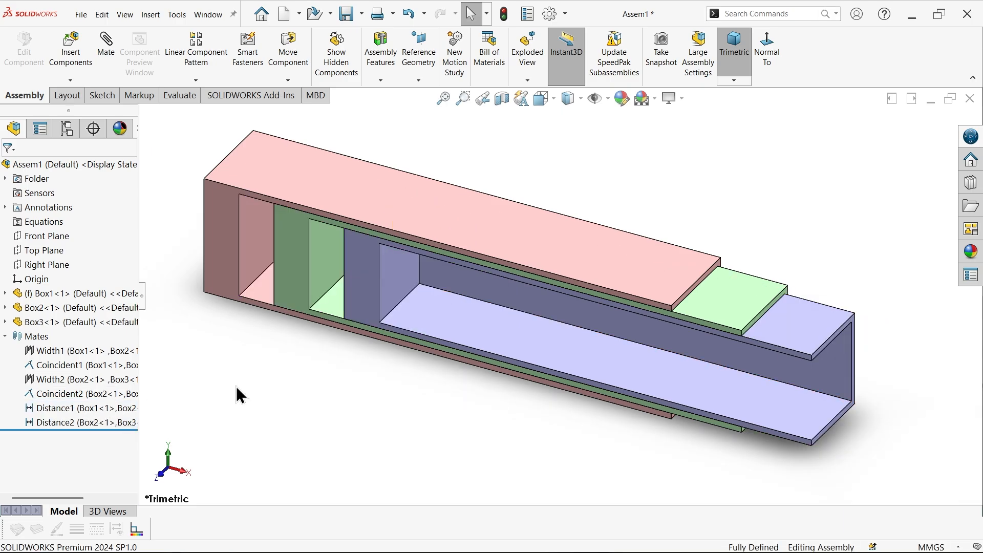
left_click(57, 407)
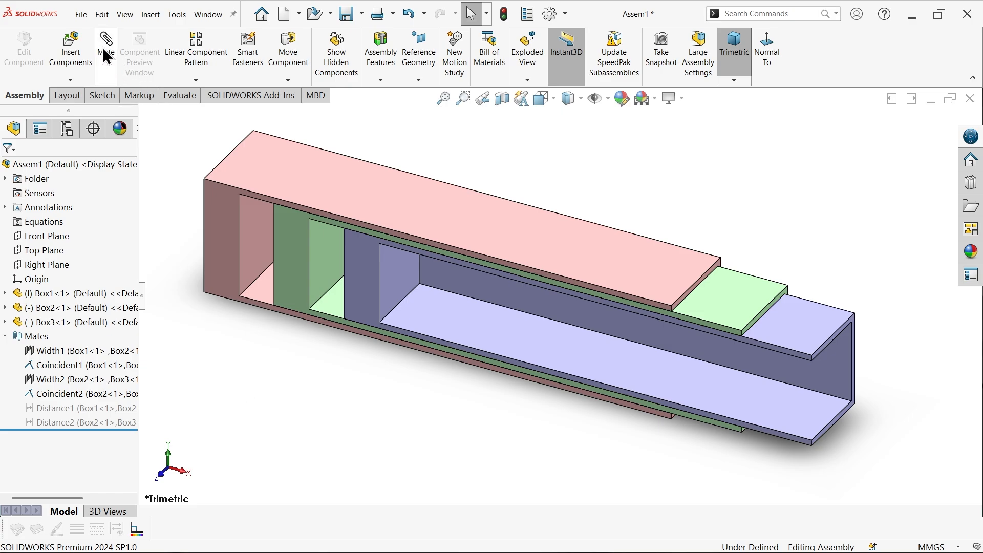
Begin a Linear/Linear Coupler mate from the Advanced mates and select Box3's inner face
left_click(105, 40)
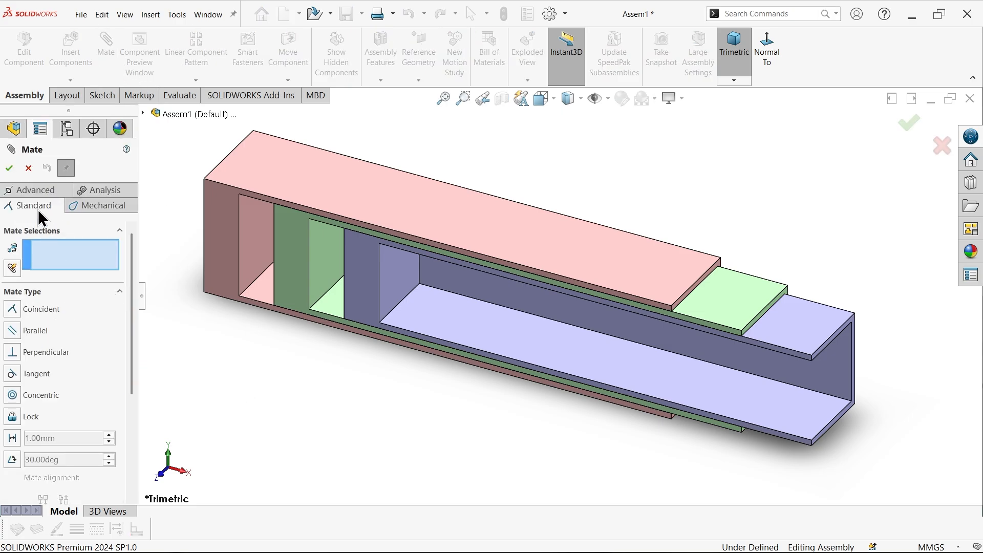
left_click(33, 190)
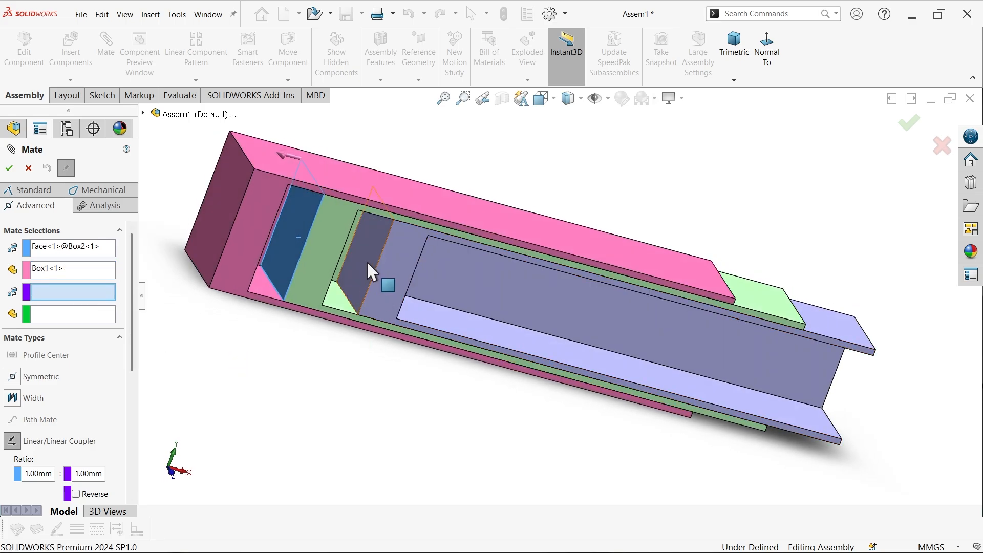
left_click(367, 267)
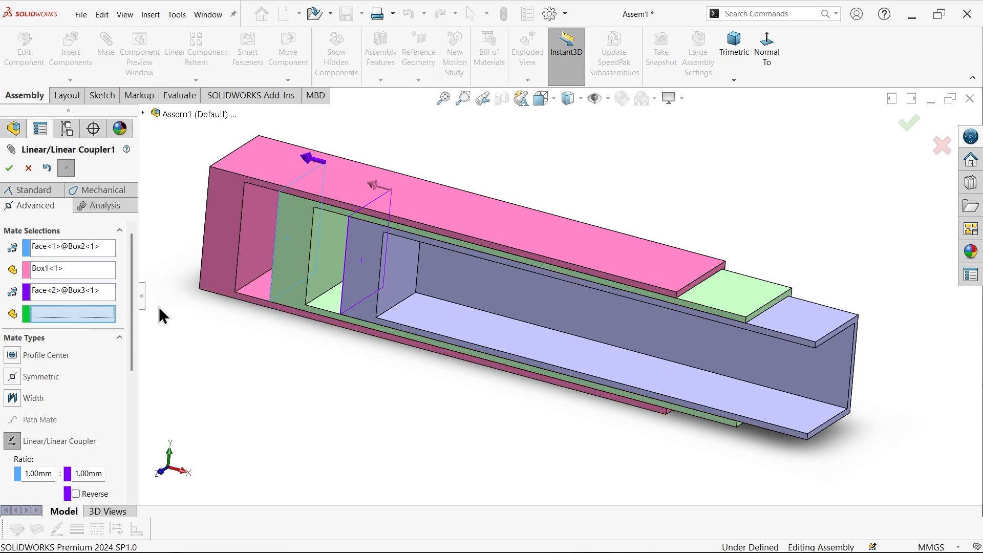
mouse_move(335, 266)
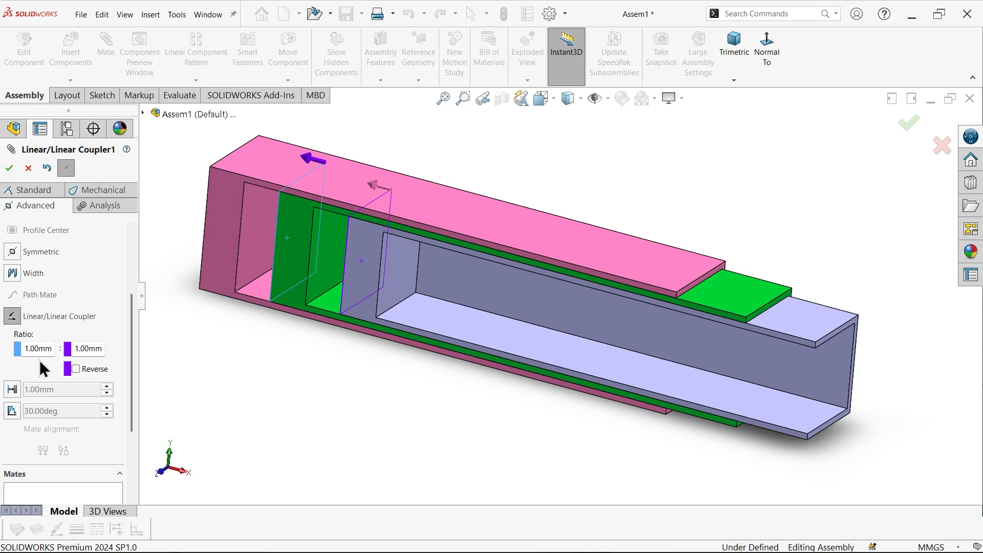
mouse_move(70, 355)
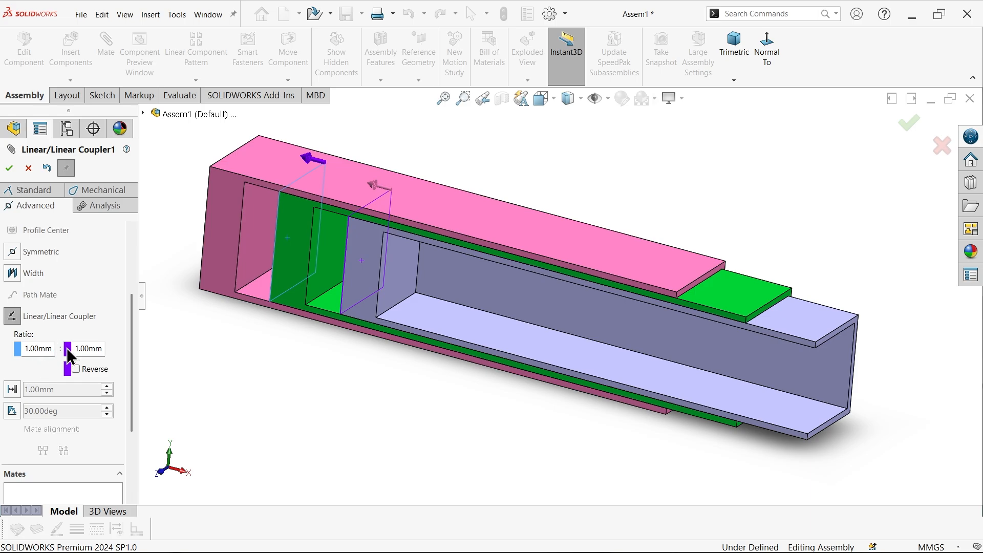
mouse_move(76, 367)
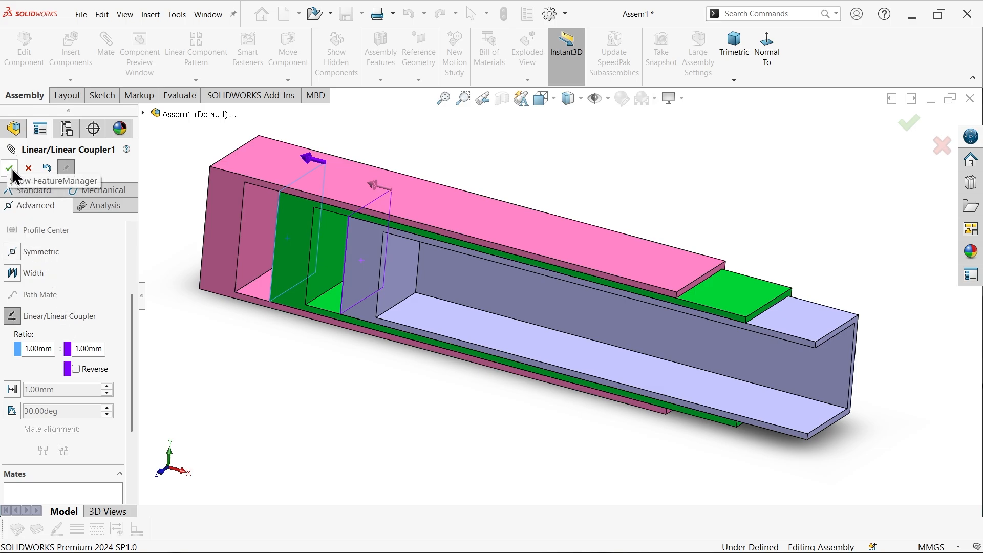
Accept the Linear/Linear Coupler mate, then drag the boxes to see them slide together
left_click(9, 182)
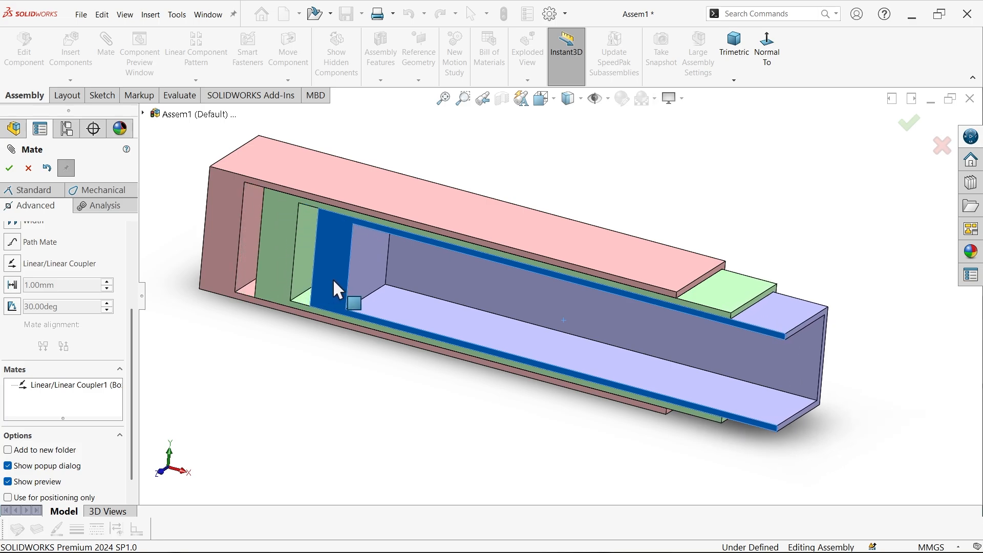
left_click_drag(339, 288, 348, 320)
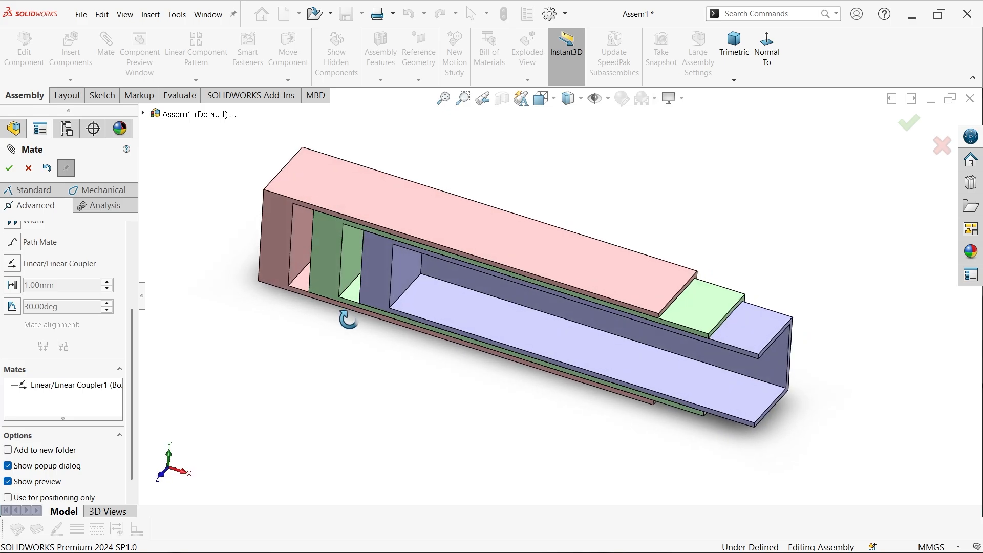